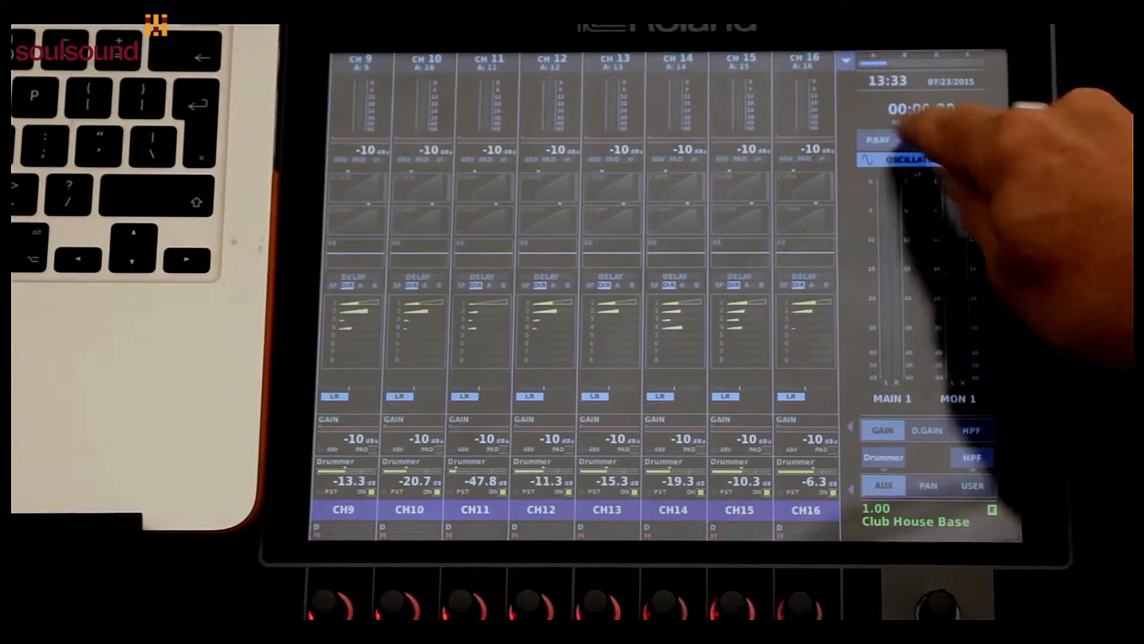
Bring up the FX RACK screen to reach slot 6's effect type list.
{"action": "left_click", "coordinate": [921, 139]}
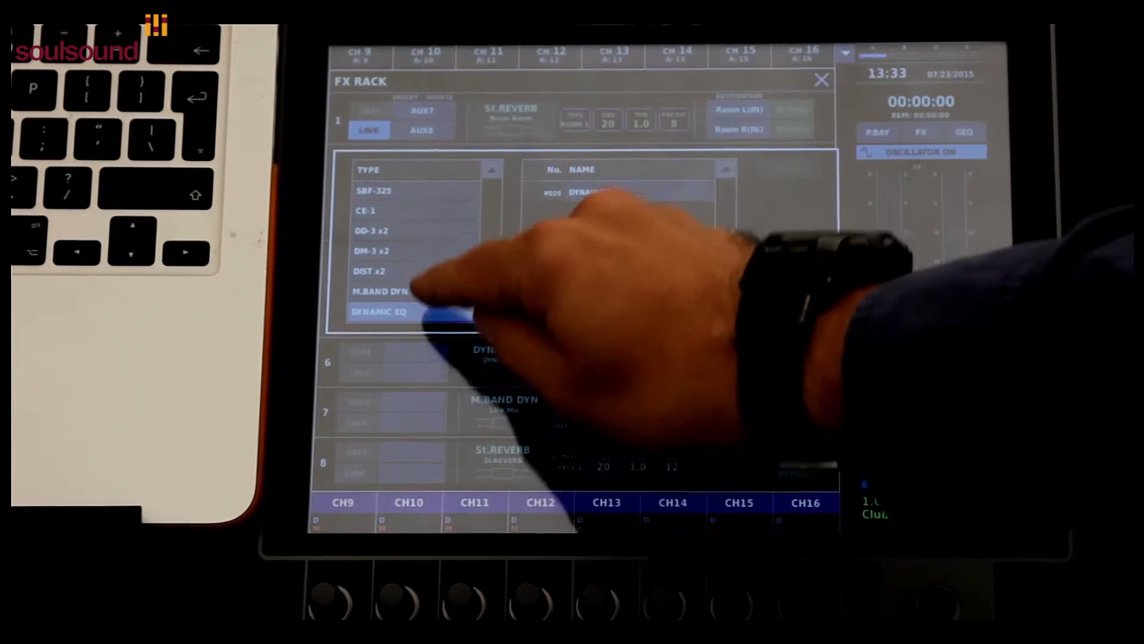
Set slot 7 to type M.BAND DYN and recall preset P019, confirming OK.
{"action": "left_click", "coordinate": [379, 311]}
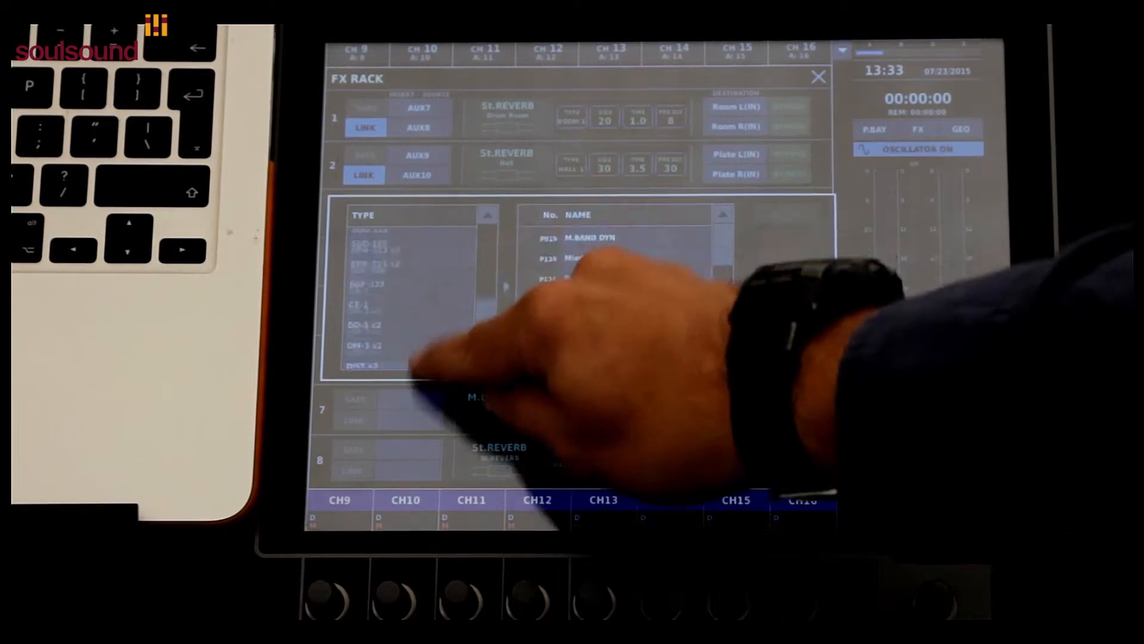
{"action": "left_click", "coordinate": [374, 338]}
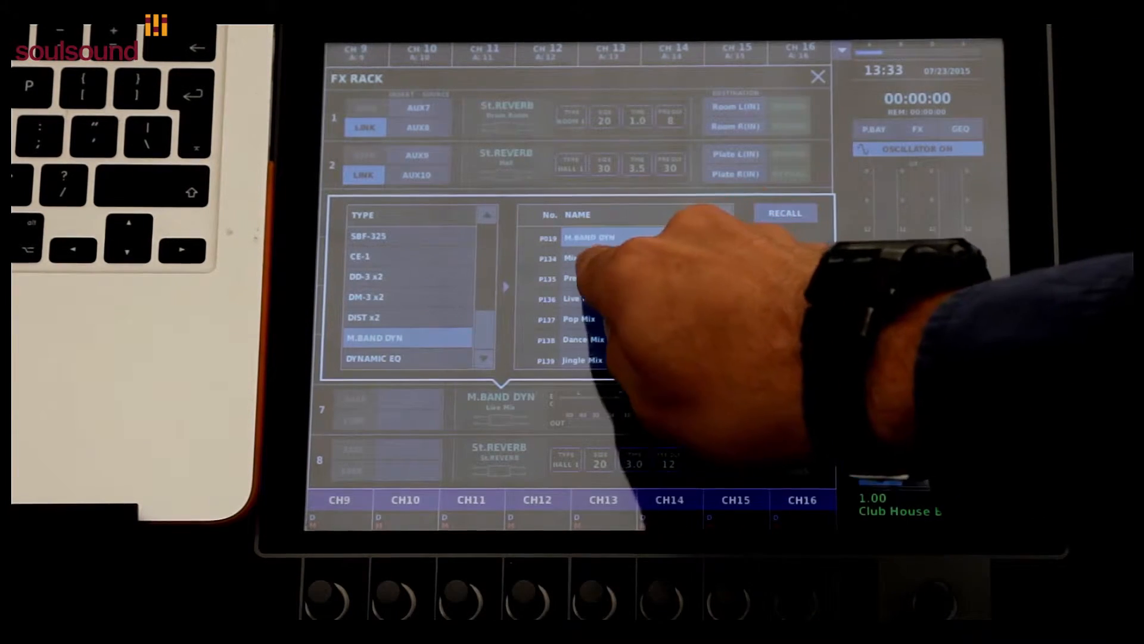
{"action": "left_click", "coordinate": [786, 214]}
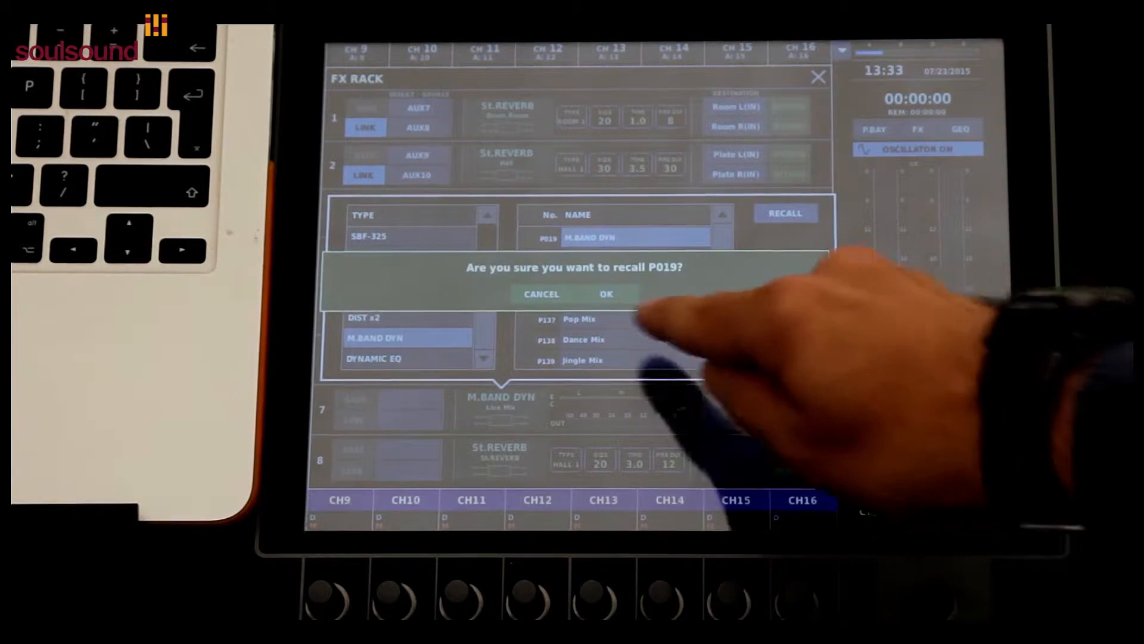
{"action": "left_click", "coordinate": [606, 293]}
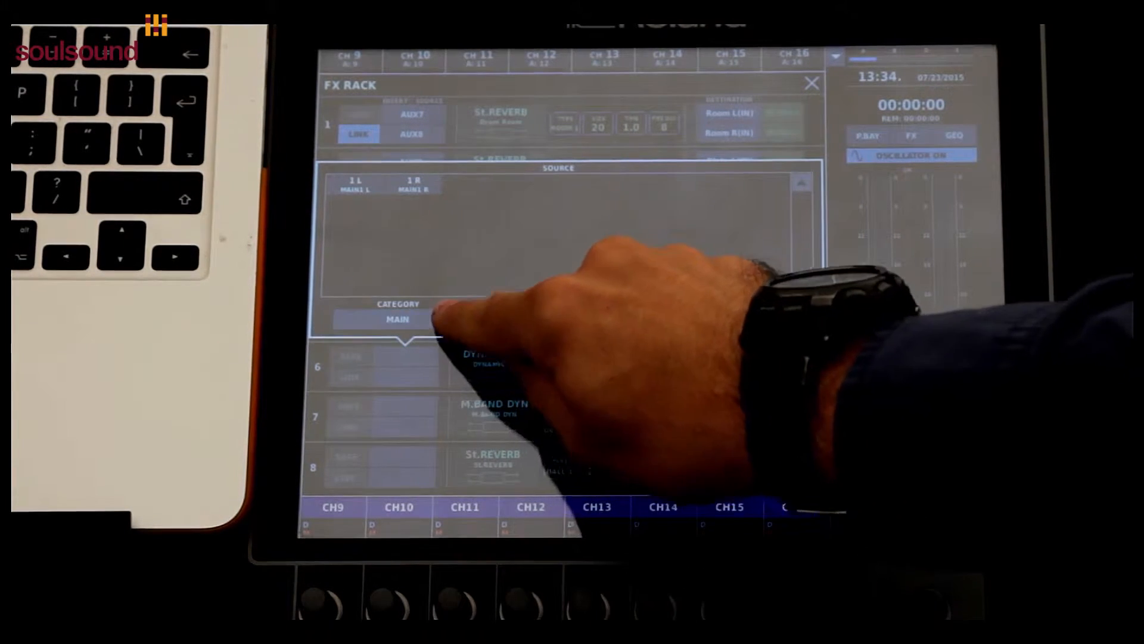
{"action": "left_click", "coordinate": [399, 320]}
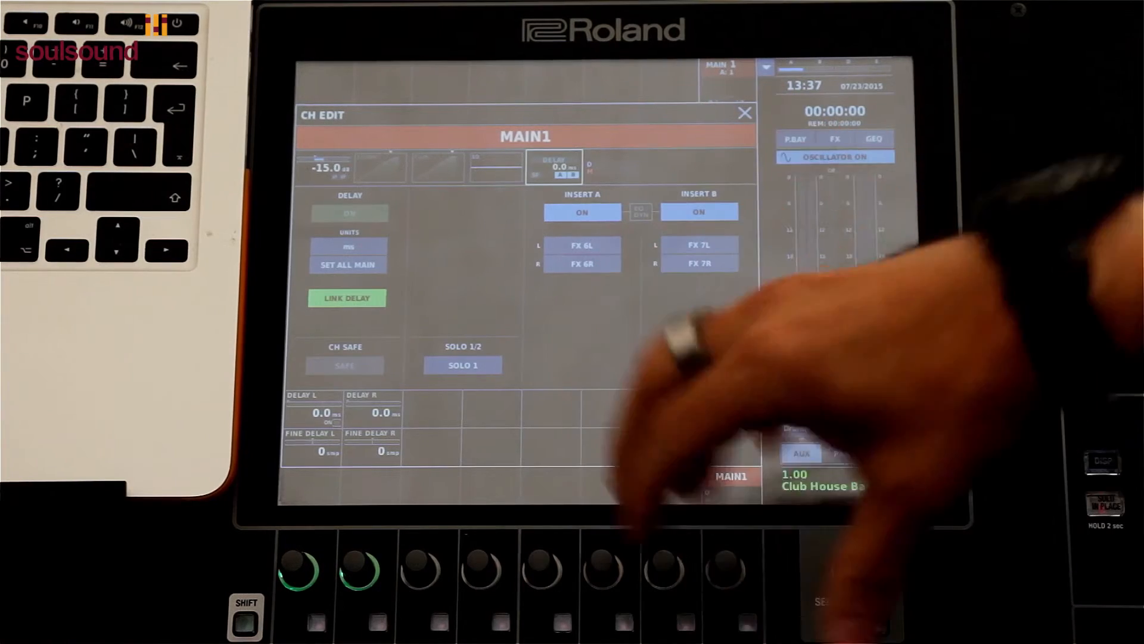
Turn on MAIN1 inserts A (FX 6L/6R) and B (FX 7L/7R), then return to FX RACK.
{"action": "left_click", "coordinate": [697, 212]}
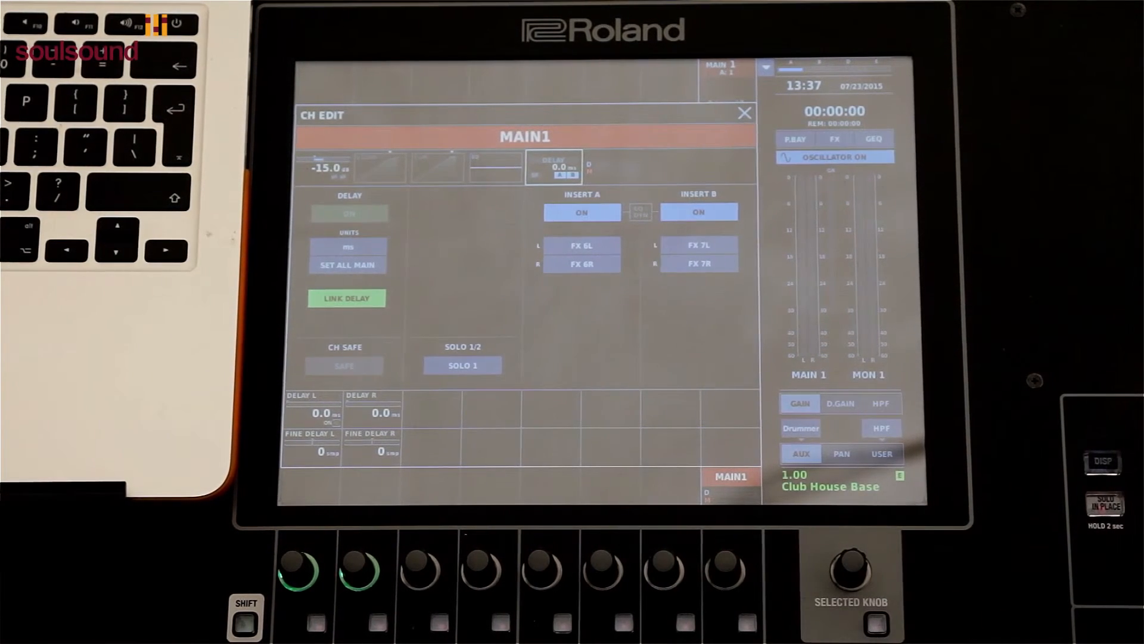
{"action": "left_click", "coordinate": [745, 113]}
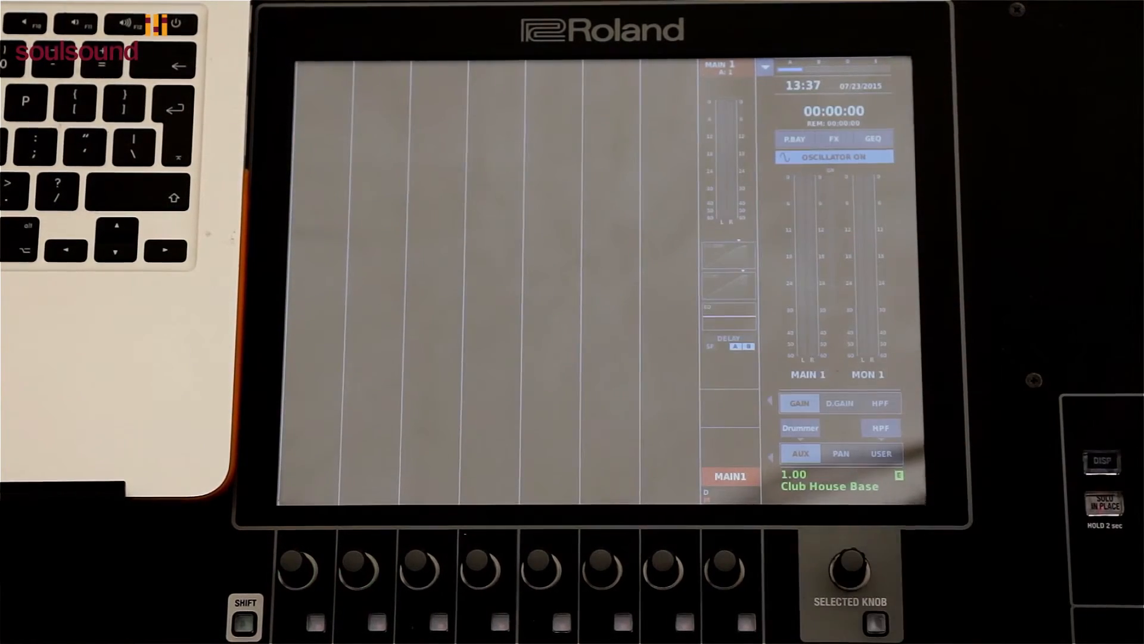
{"action": "left_click", "coordinate": [835, 139]}
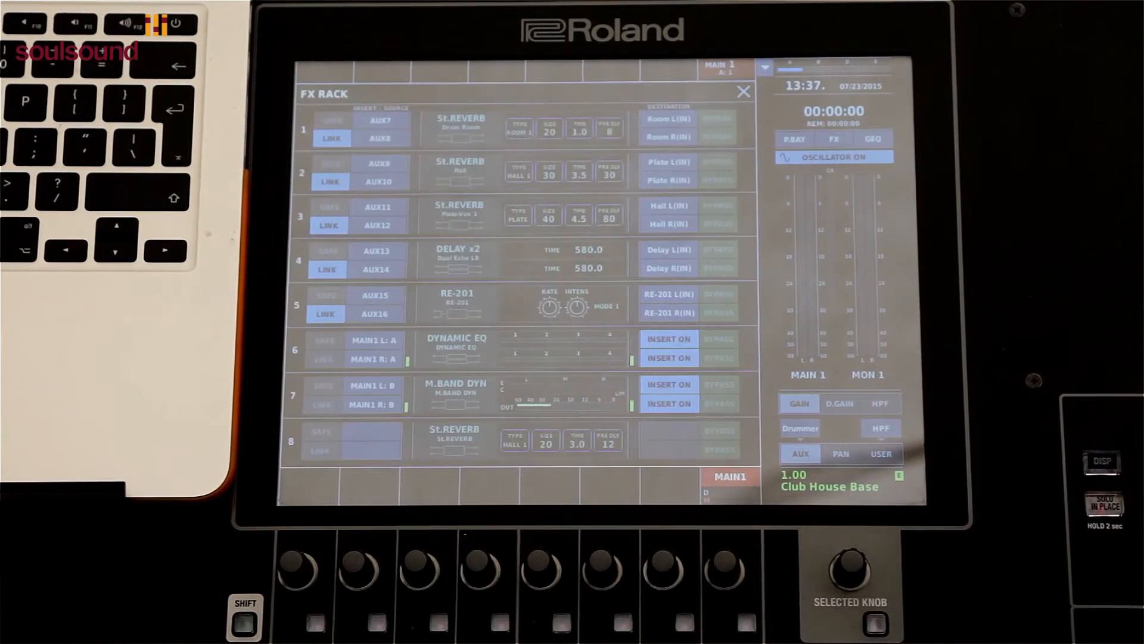